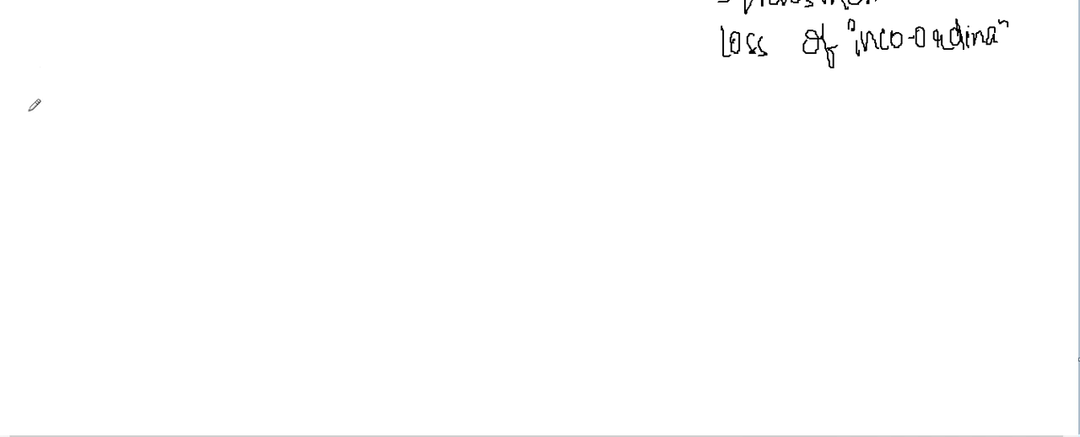
pyautogui.moveTo(53, 102)
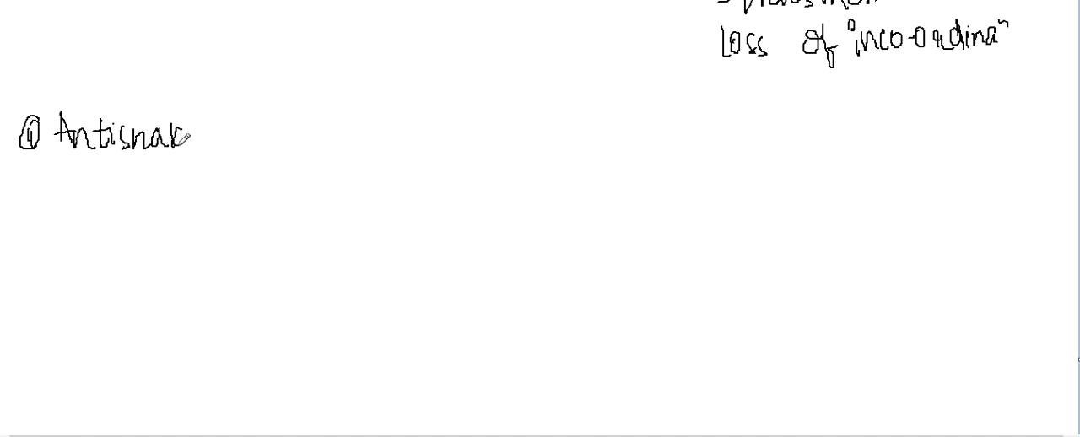
# - Write the 'Antisnake Venom' heading and 'Polyvalent', with an arrow to 'Monovalent'
pyautogui.write('Venu')
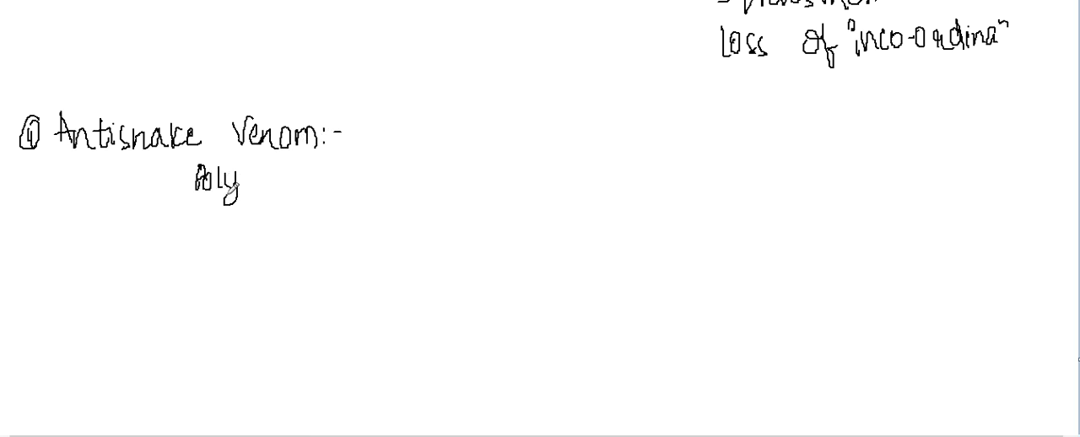
pyautogui.write('valent')
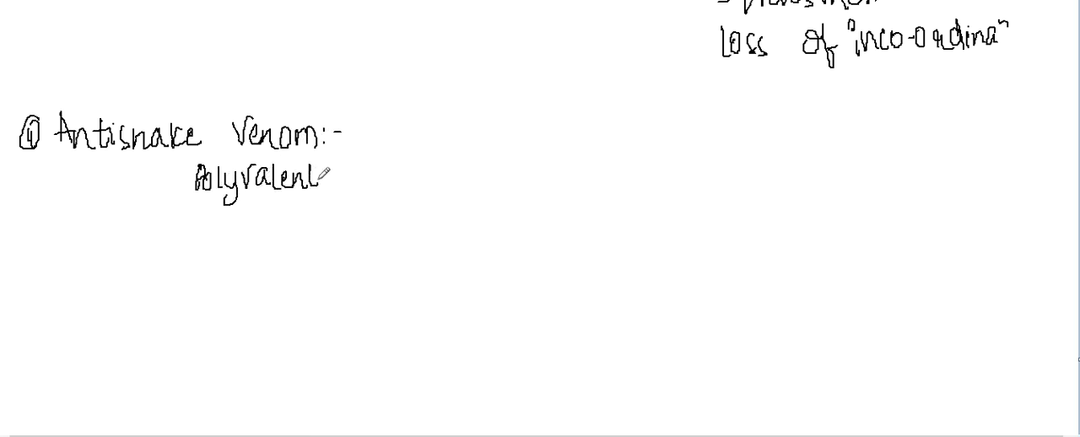
pyautogui.moveTo(338, 161); pyautogui.dragTo(431, 169)
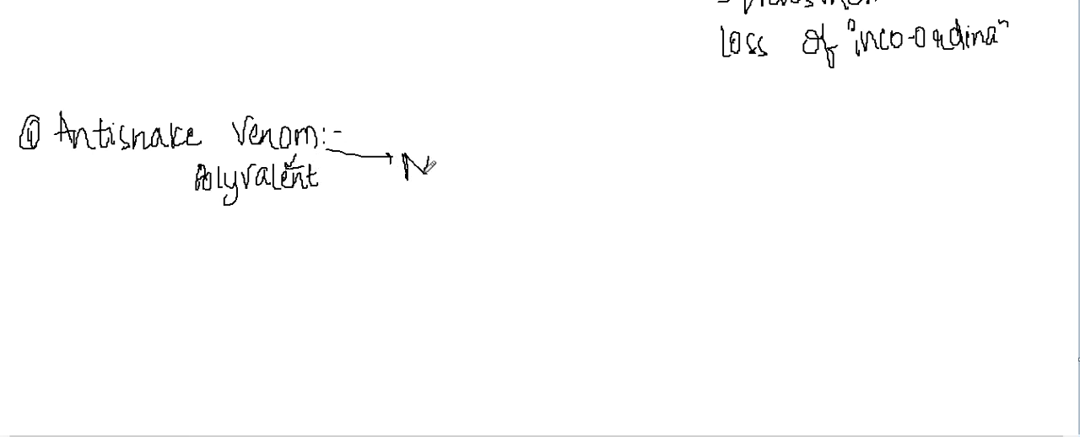
pyautogui.write('Monovalent')
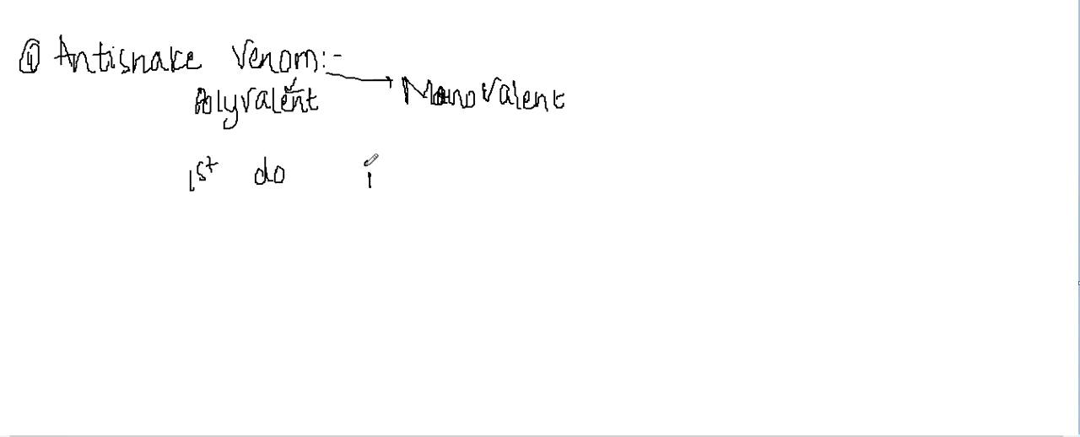
# - Write '1st do intradermal test by 0.1 ml of solun' with a down arrow under 'test'
pyautogui.write('intraderma')
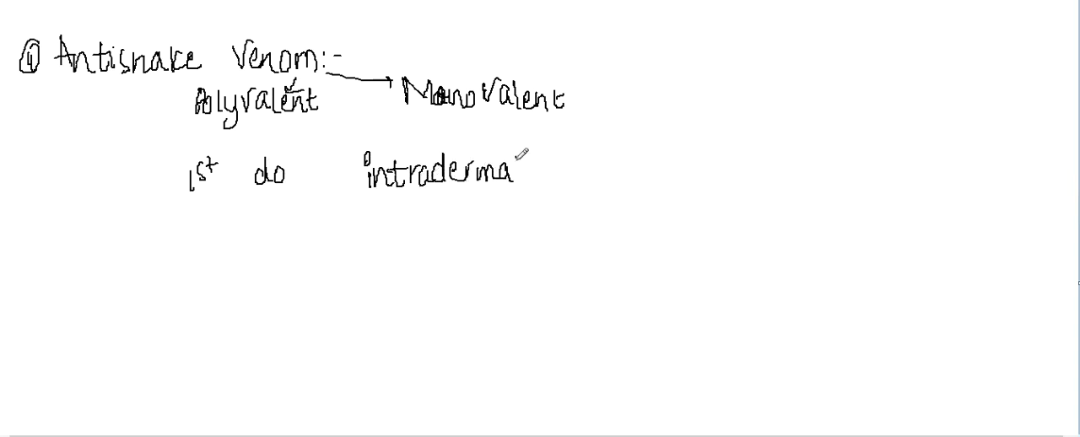
pyautogui.write('l ts')
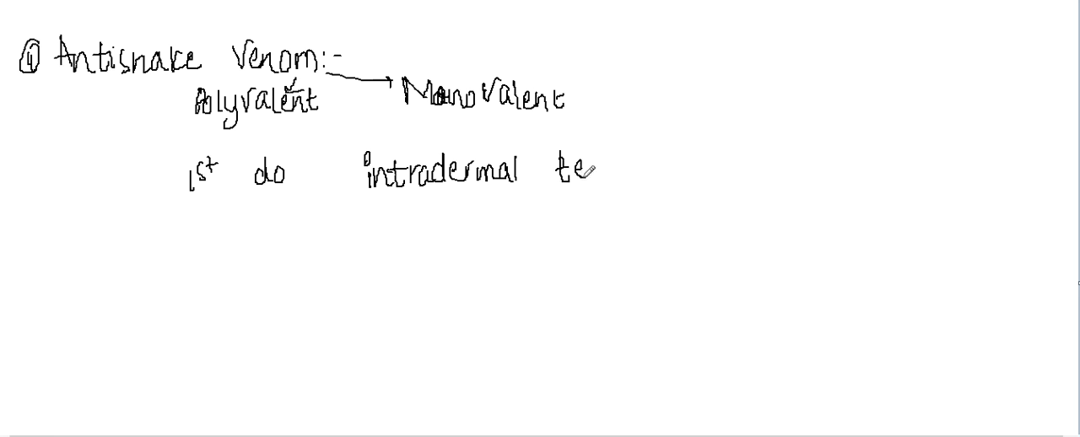
pyautogui.write('test bu')
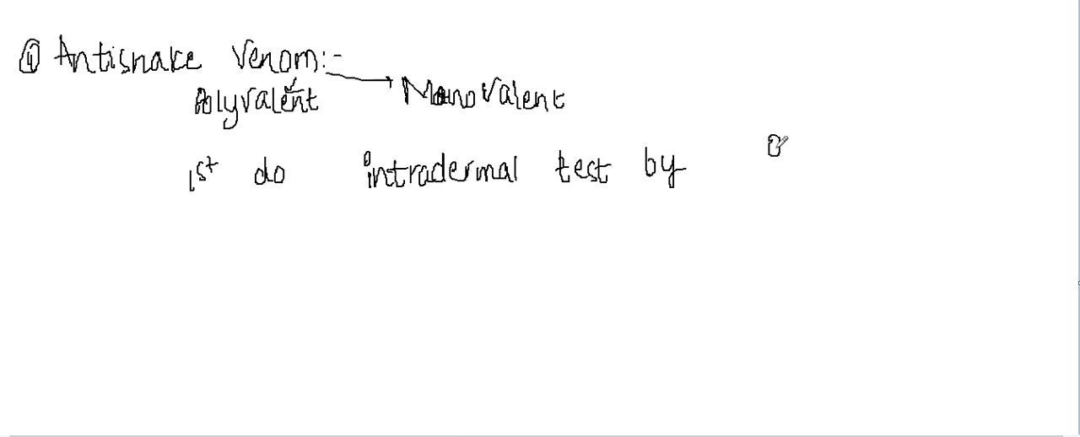
pyautogui.write('0.1 ml of solu')
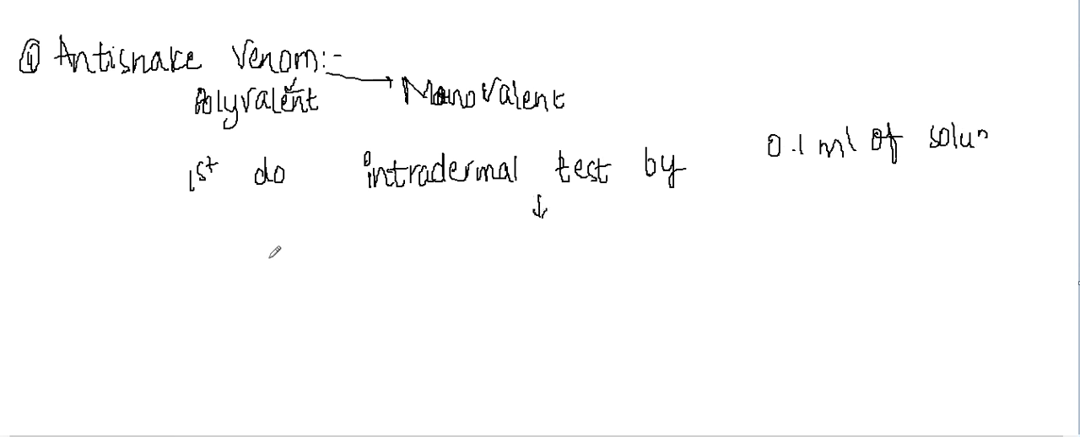
pyautogui.write('inj')
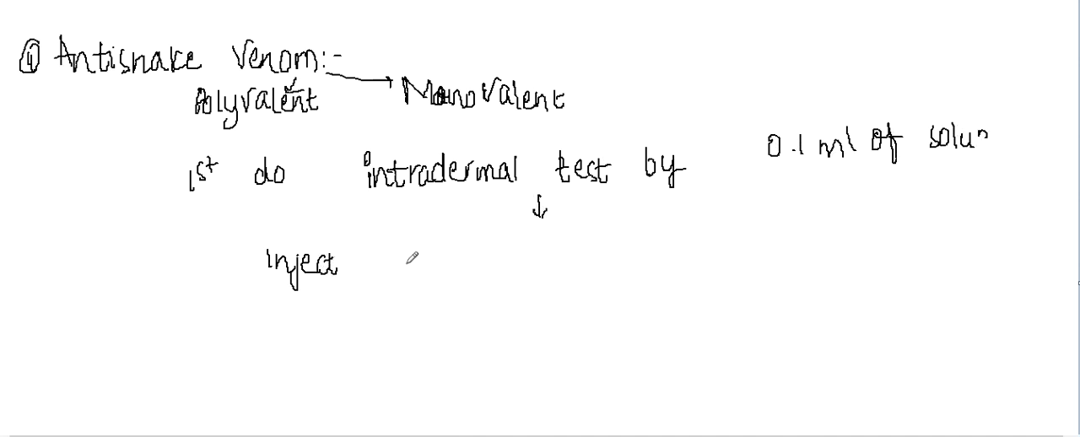
pyautogui.write('adr')
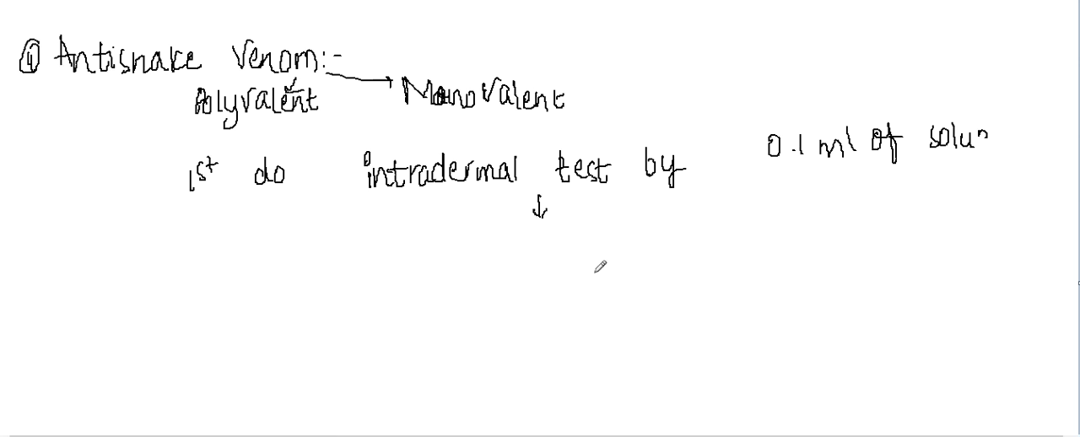
# - Draw an arrow to 'Any reaction' and begin writing 'Inject'
pyautogui.moveTo(519, 238); pyautogui.dragTo(426, 255)
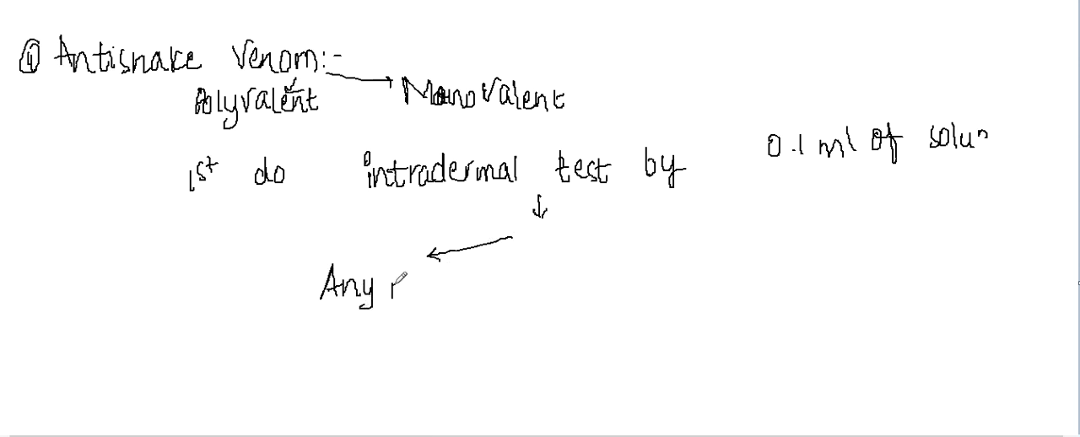
pyautogui.write('reaction')
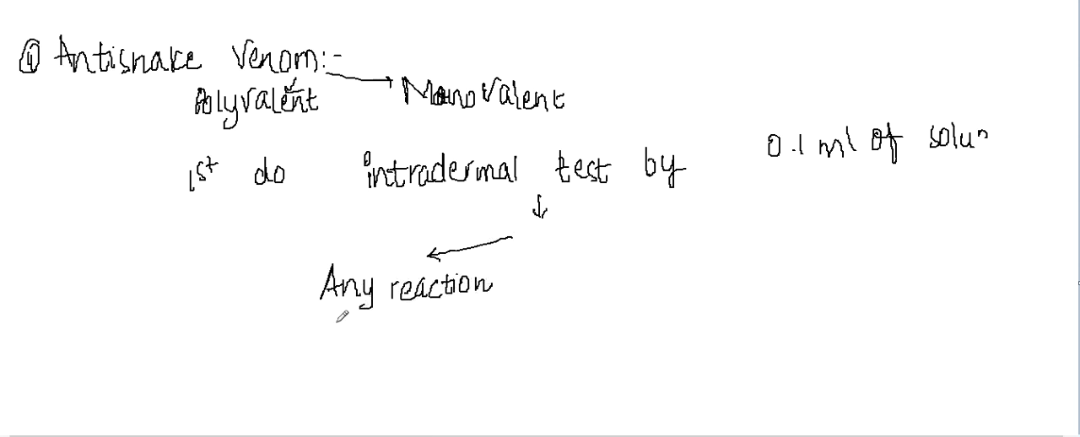
pyautogui.write('Inj')
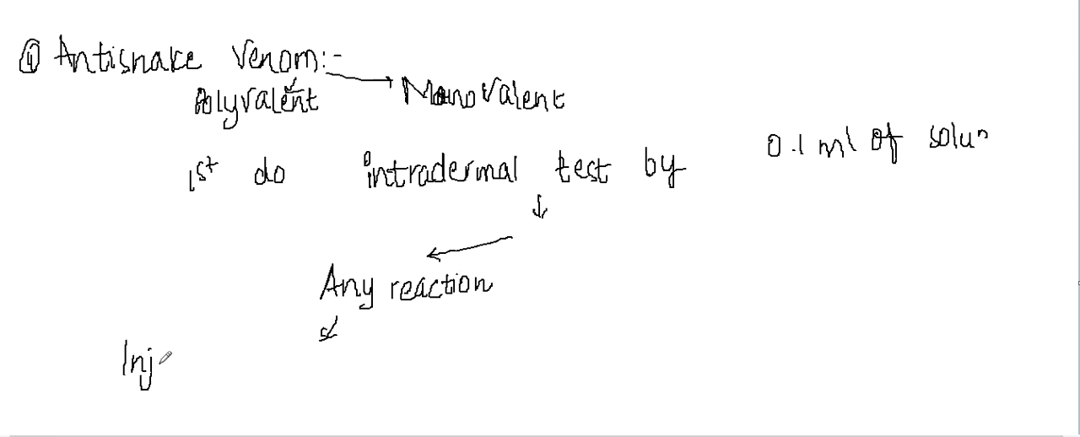
pyautogui.write('ect ac')
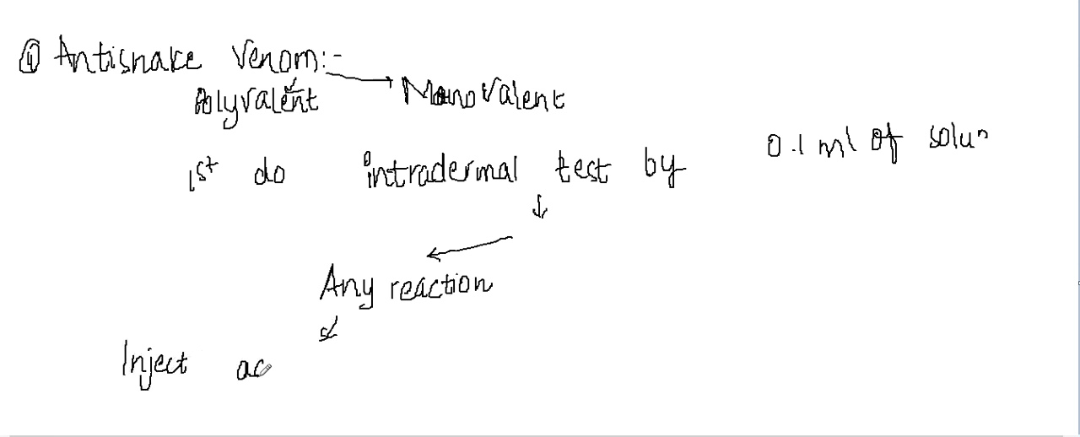
# - Finish 'Inject adrenaline (1: 1000 sol)' beneath the reaction branch
pyautogui.write('adrenal')
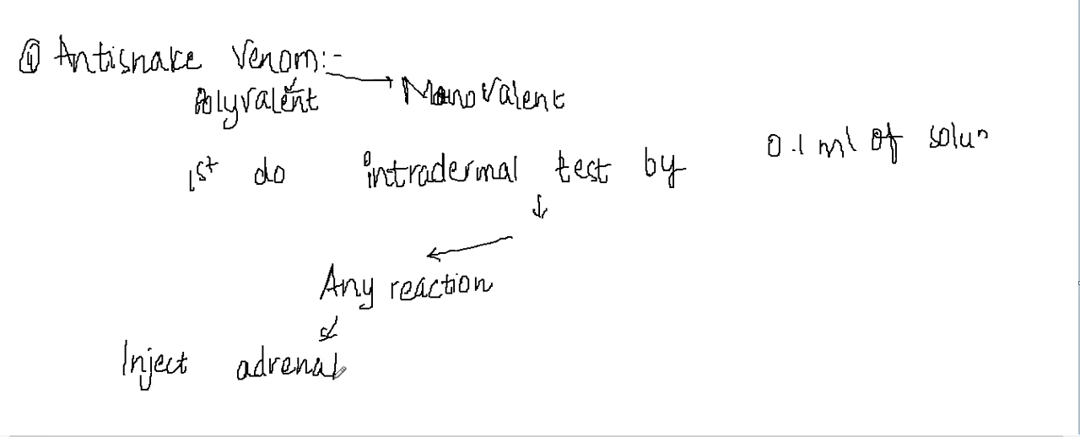
pyautogui.write('ine')
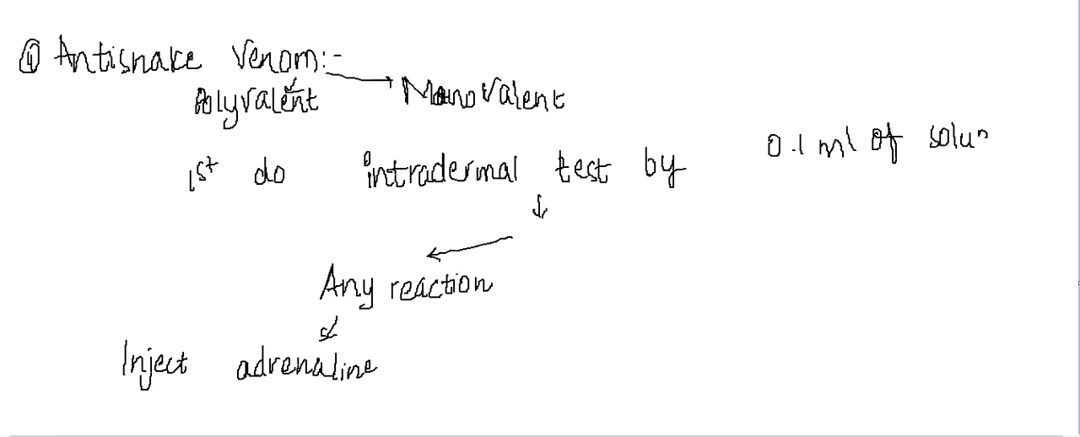
pyautogui.scroll(-3)
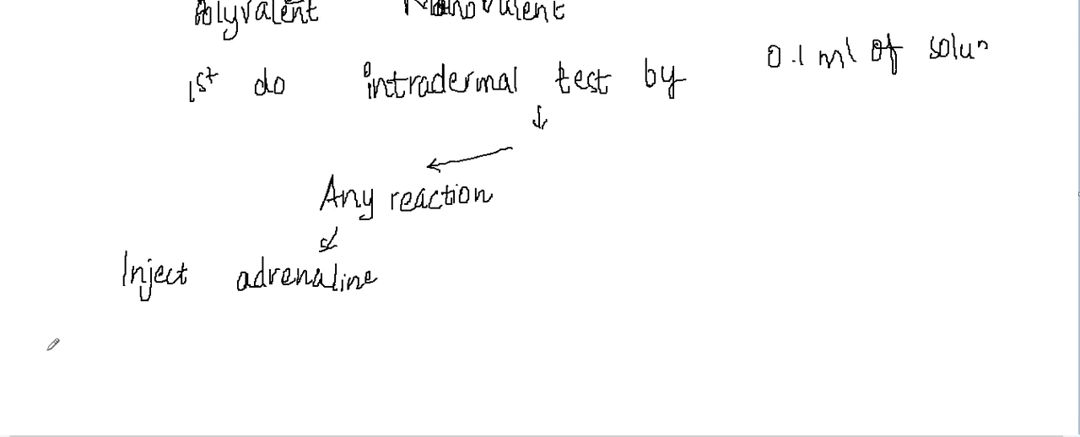
pyautogui.write('1: 1000 sol)')
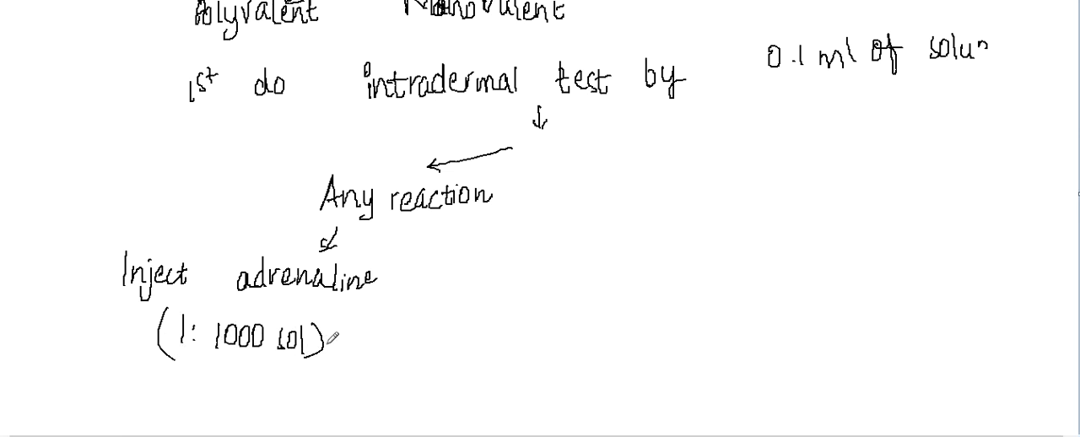
pyautogui.moveTo(551, 283)
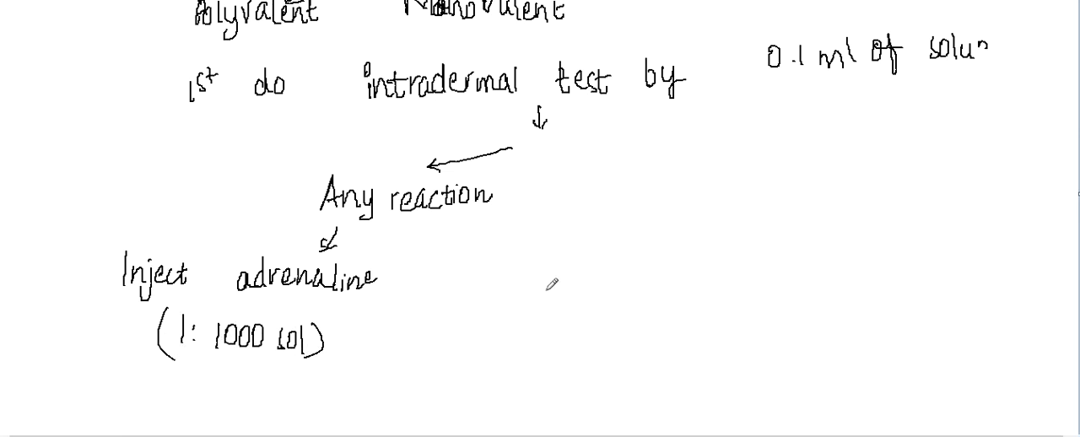
# - Under No reaction, write 'Mix 10 vial in 100 ml saline'
pyautogui.moveTo(546, 139); pyautogui.dragTo(595, 156)
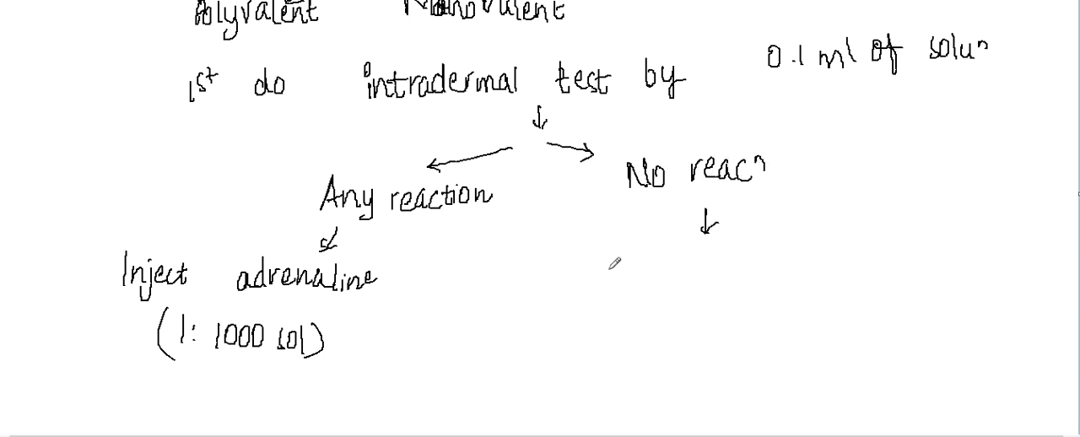
pyautogui.write('Mix')
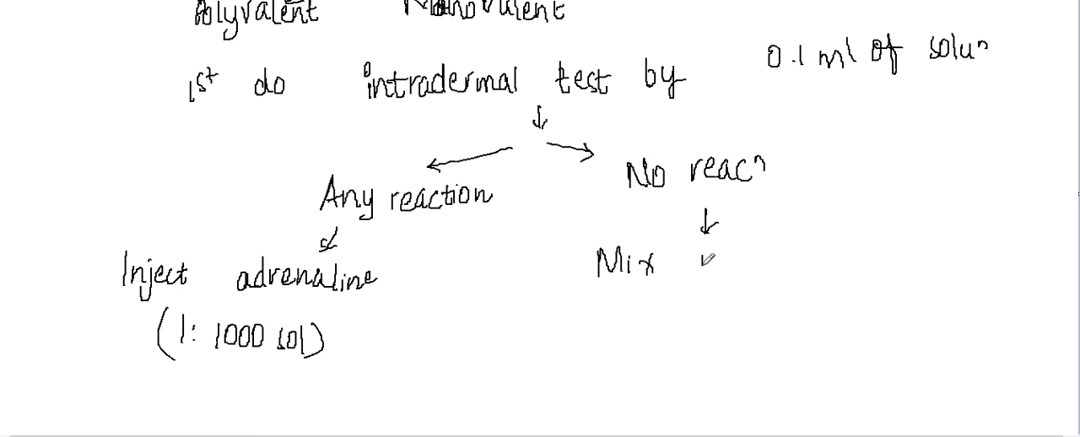
pyautogui.write('10 via')
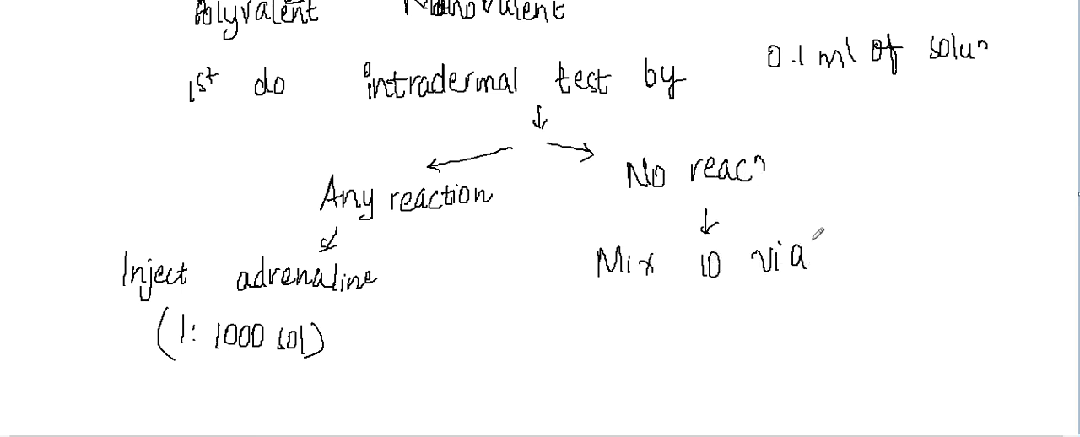
pyautogui.write('in')
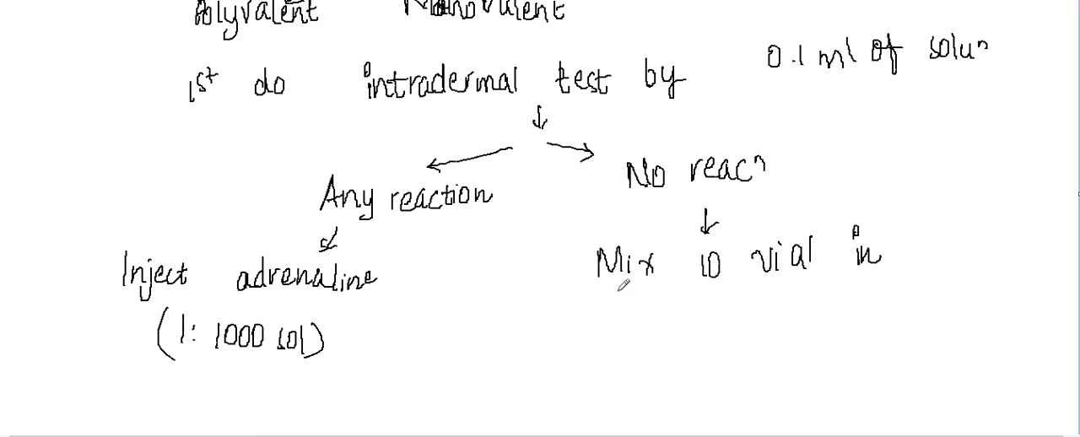
pyautogui.write('100 ml')
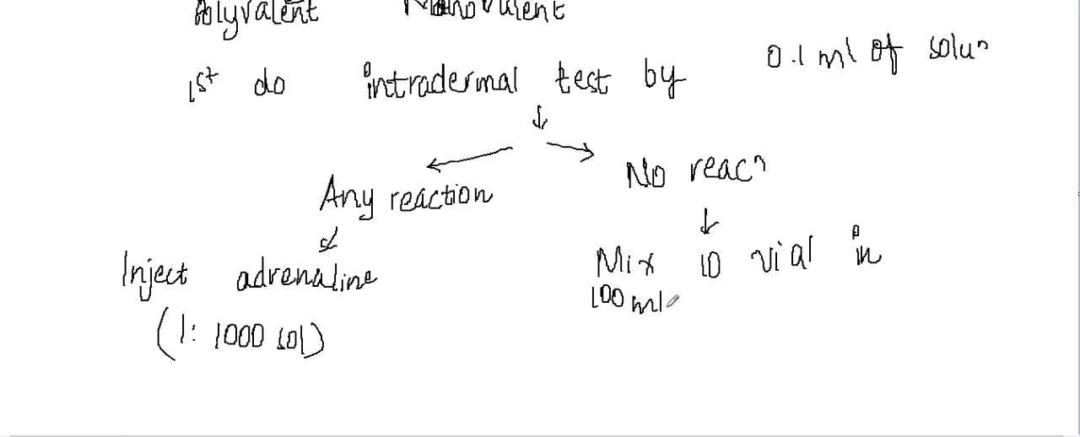
pyautogui.write('salt')
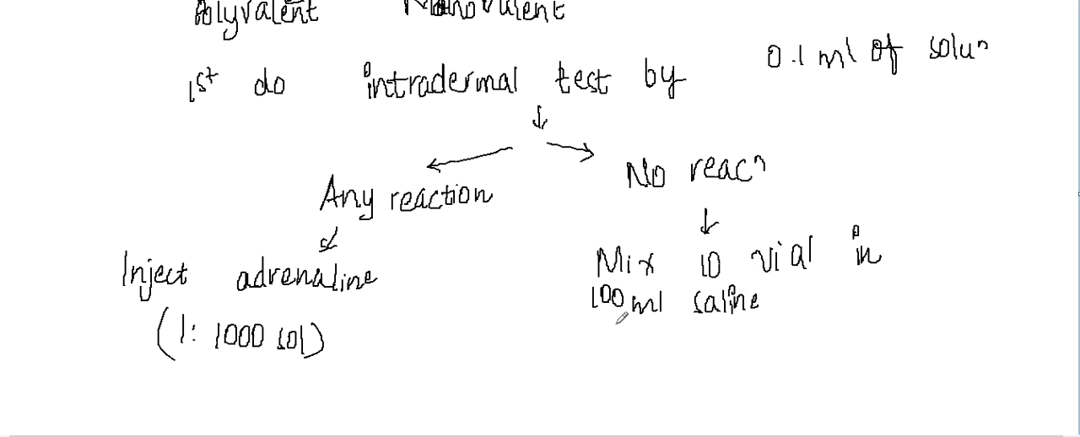
# - Add an arrow and 'run at rate of 50-100 drops/min IV'
pyautogui.scroll(-3)
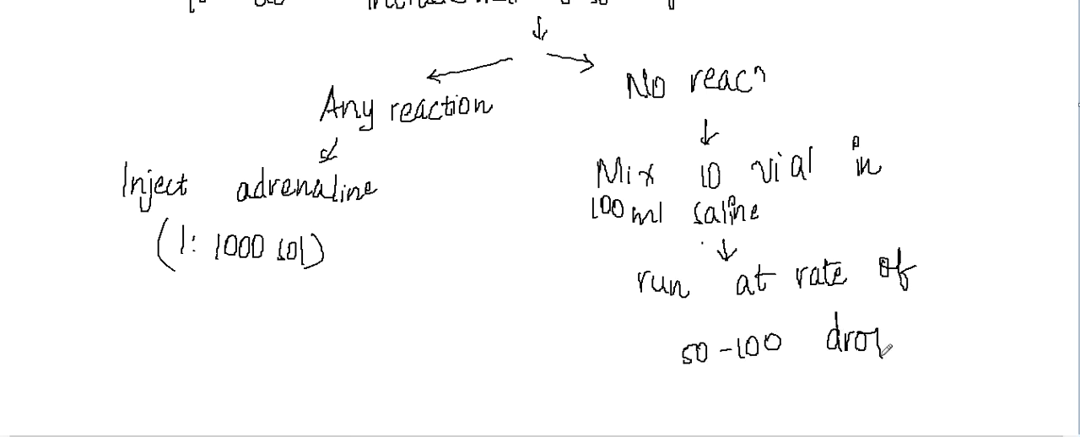
pyautogui.write('drops/min')
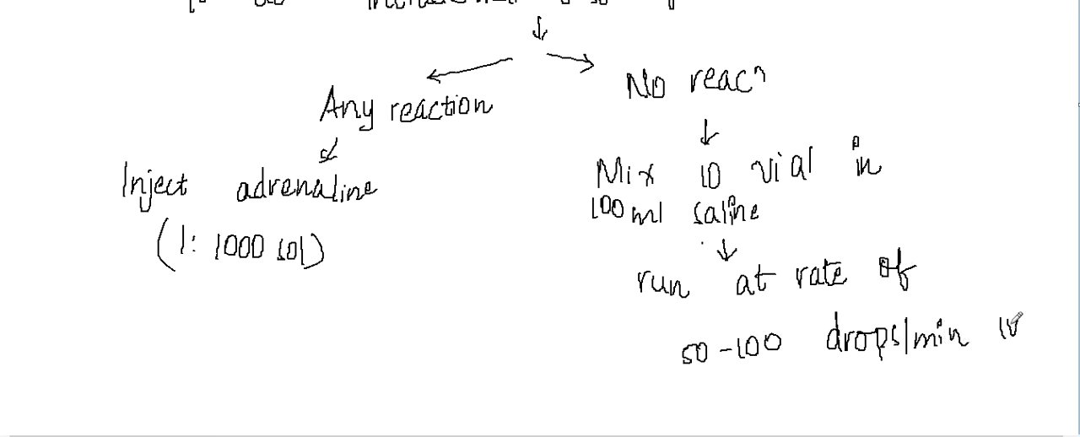
pyautogui.scroll(-3)
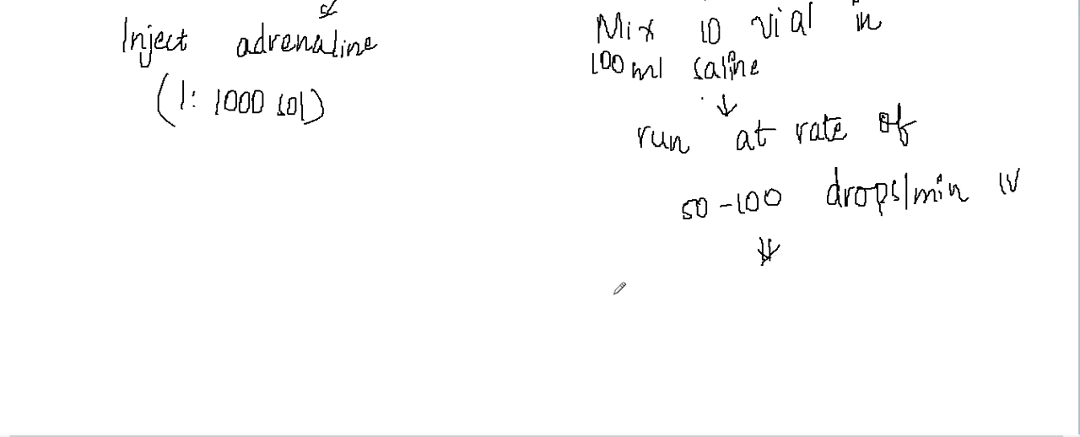
# - Draw an arrow and write 'If necessary repeat 10 vials again'
pyautogui.write('If r')
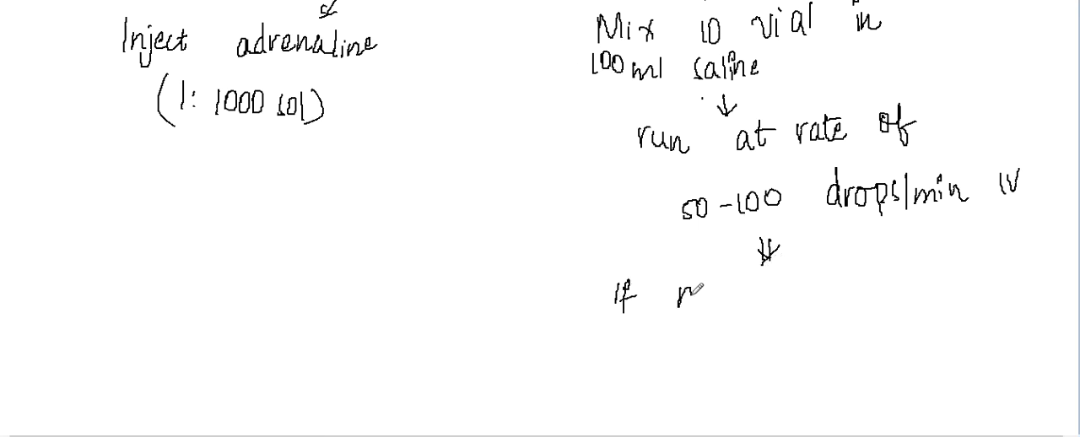
pyautogui.write('necese')
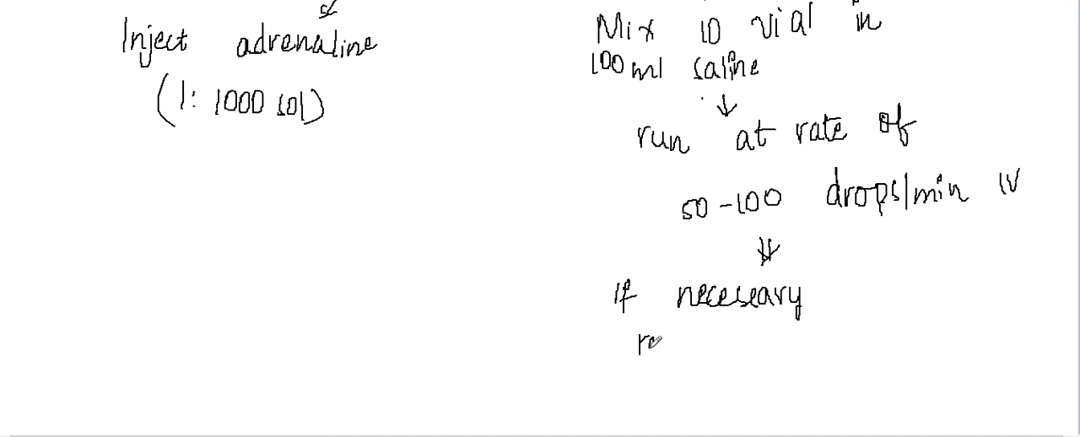
pyautogui.write('repeat')
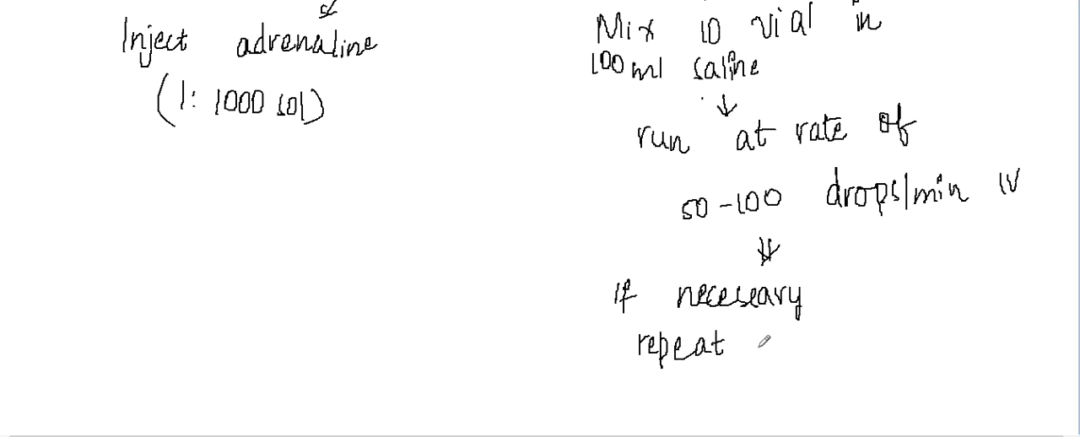
pyautogui.write('10 vials')
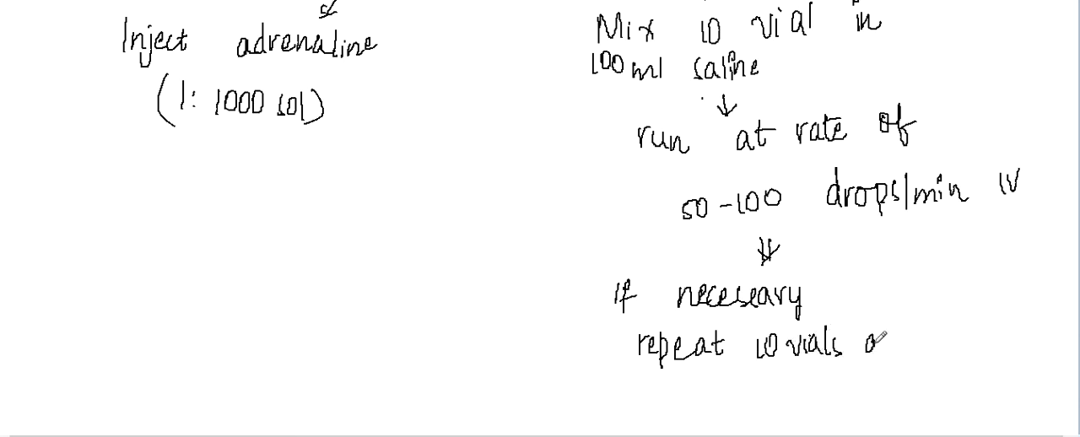
pyautogui.write('aga')
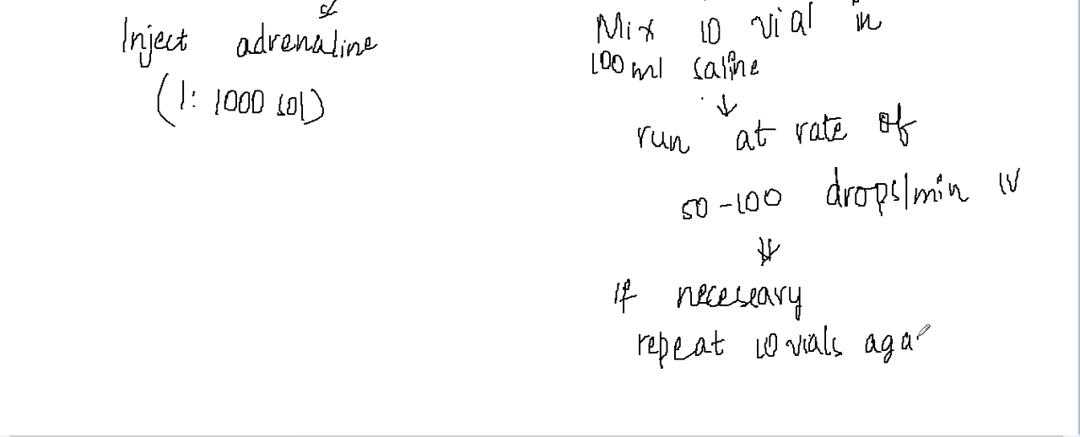
pyautogui.write('in')
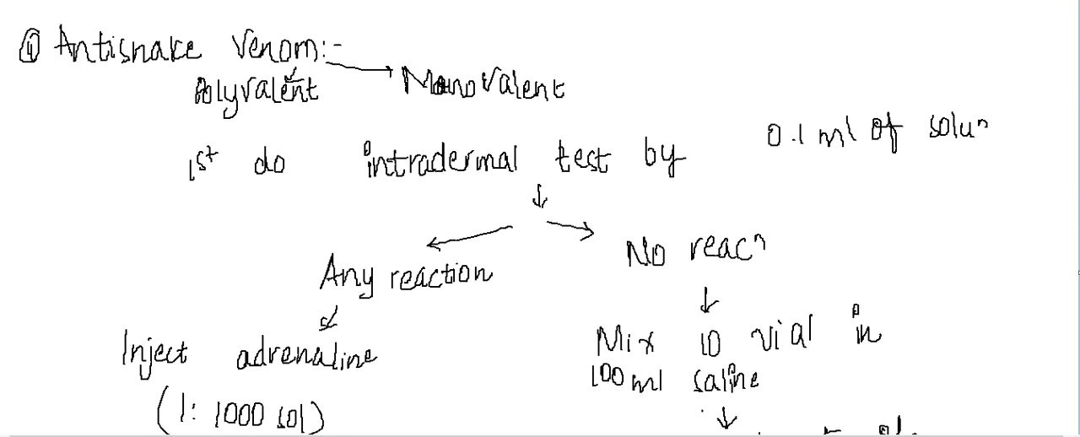
# - Write 'S/E:' under the adrenaline note and begin 'Anaphylaxis' as the first side effect
pyautogui.scroll(-3)
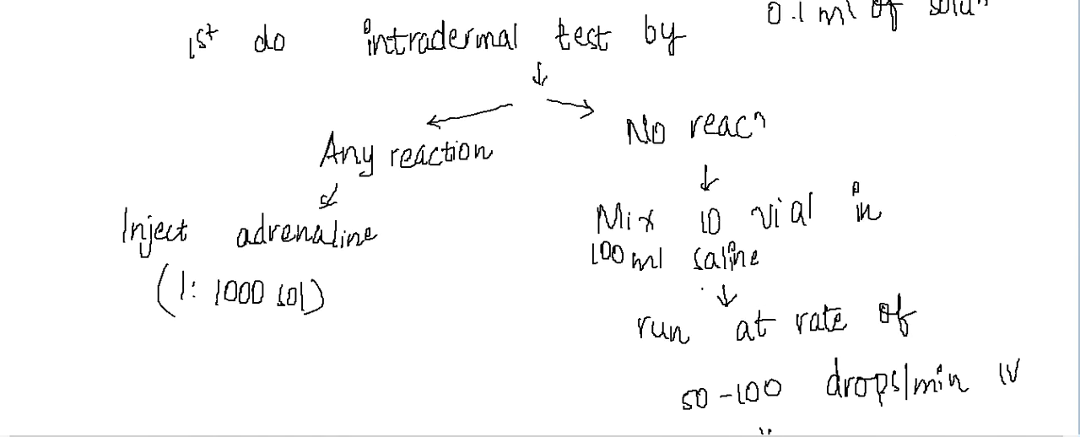
pyautogui.scroll(-3)
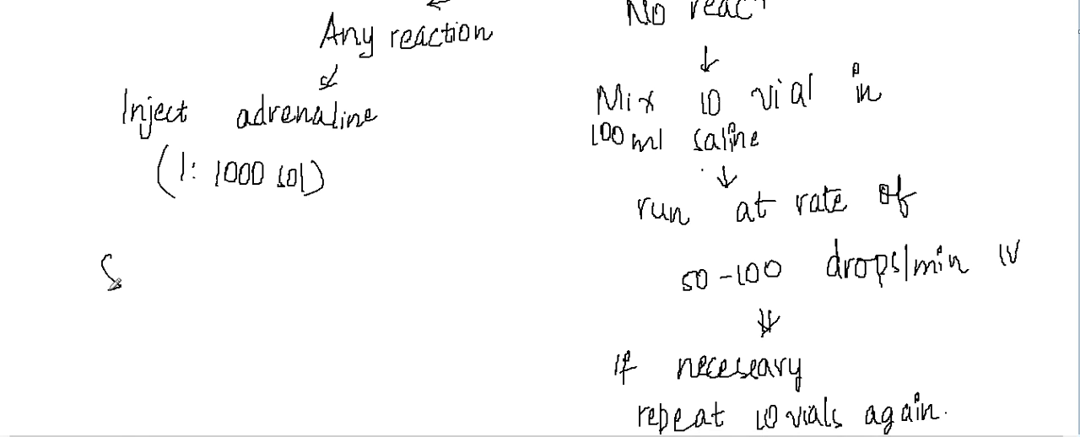
pyautogui.write('SE: Ar')
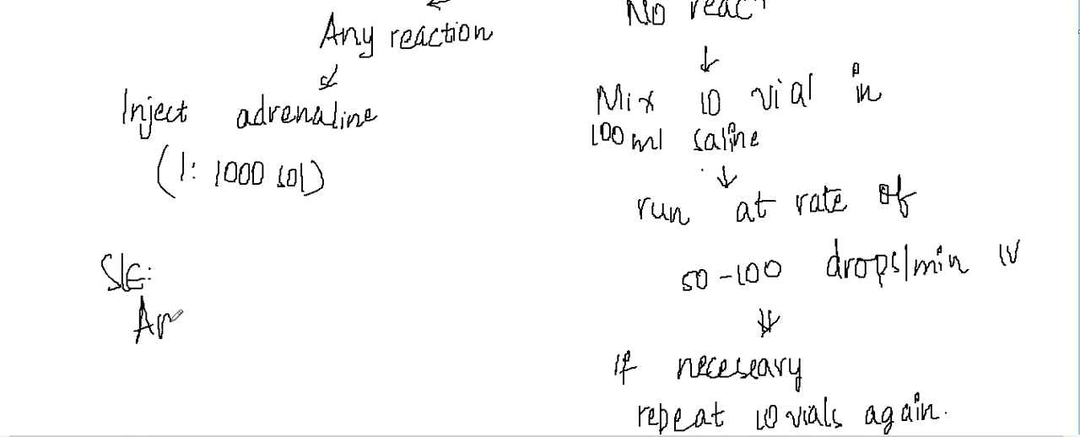
pyautogui.write('Anaphy')
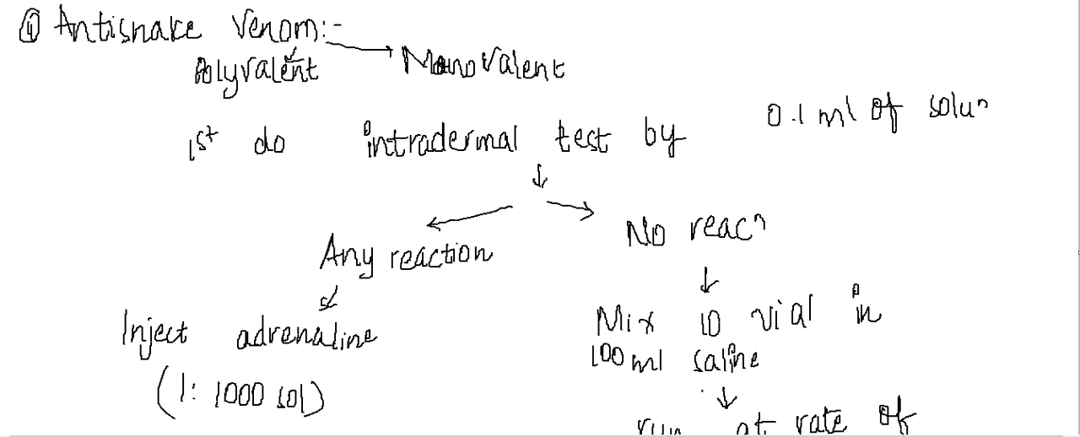
pyautogui.scroll(-3)
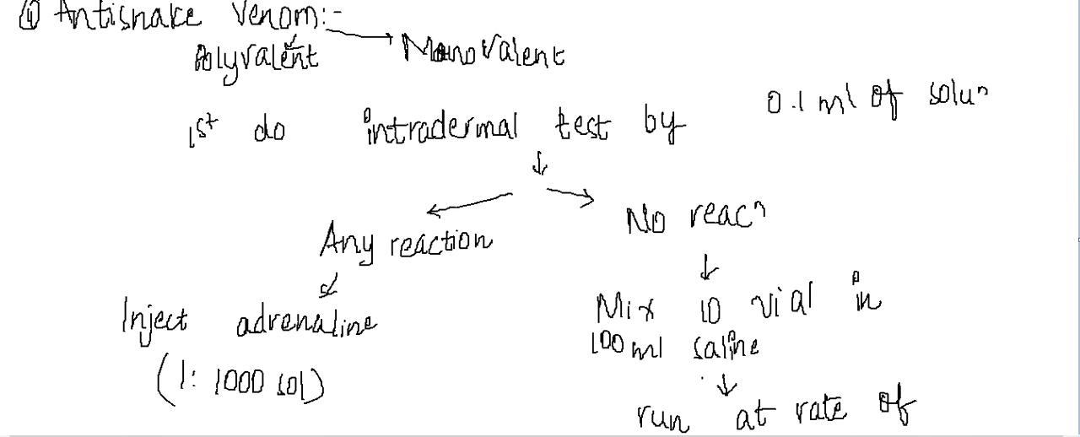